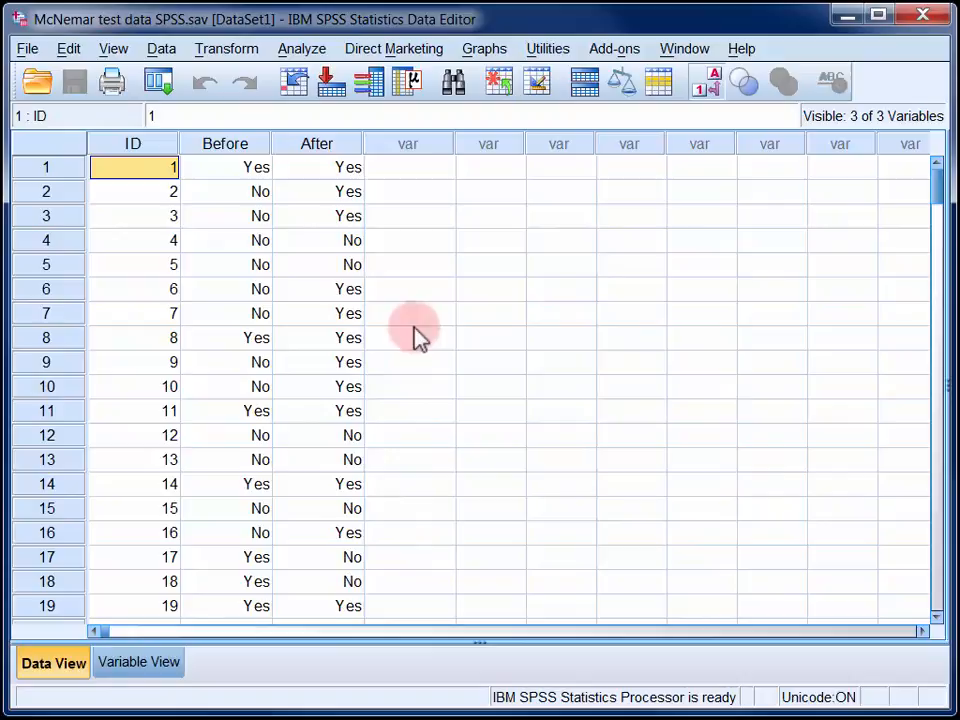
{"action": "mouse_move", "coordinate": [418, 273]}
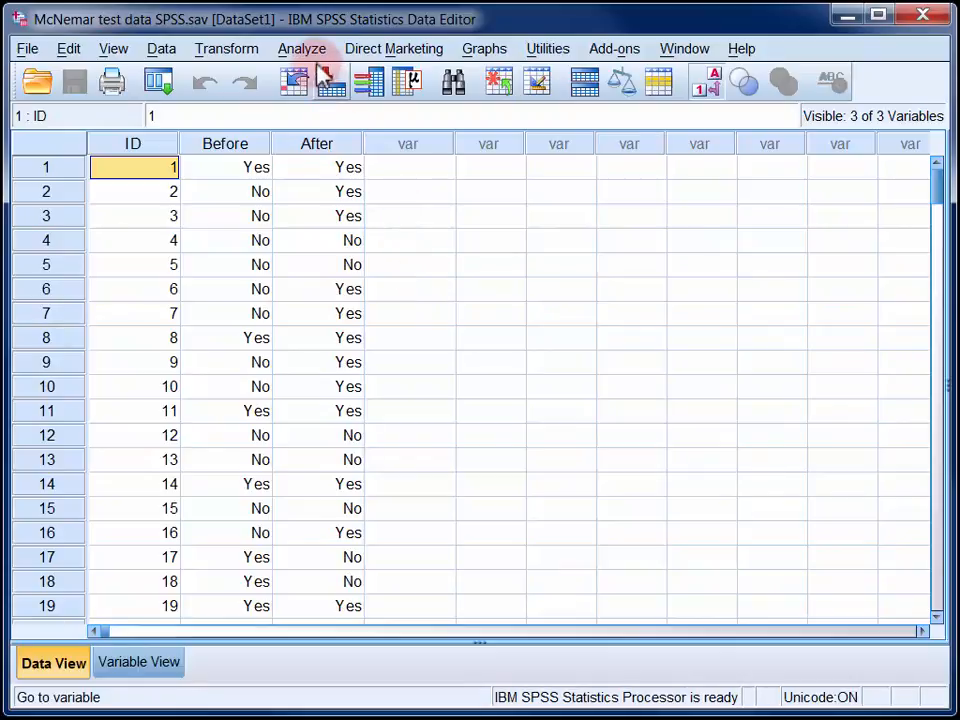
- Open the Two-Related-Samples Tests dialog from the Analyze menu's legacy nonparametric tests
{"action": "left_click", "coordinate": [302, 48]}
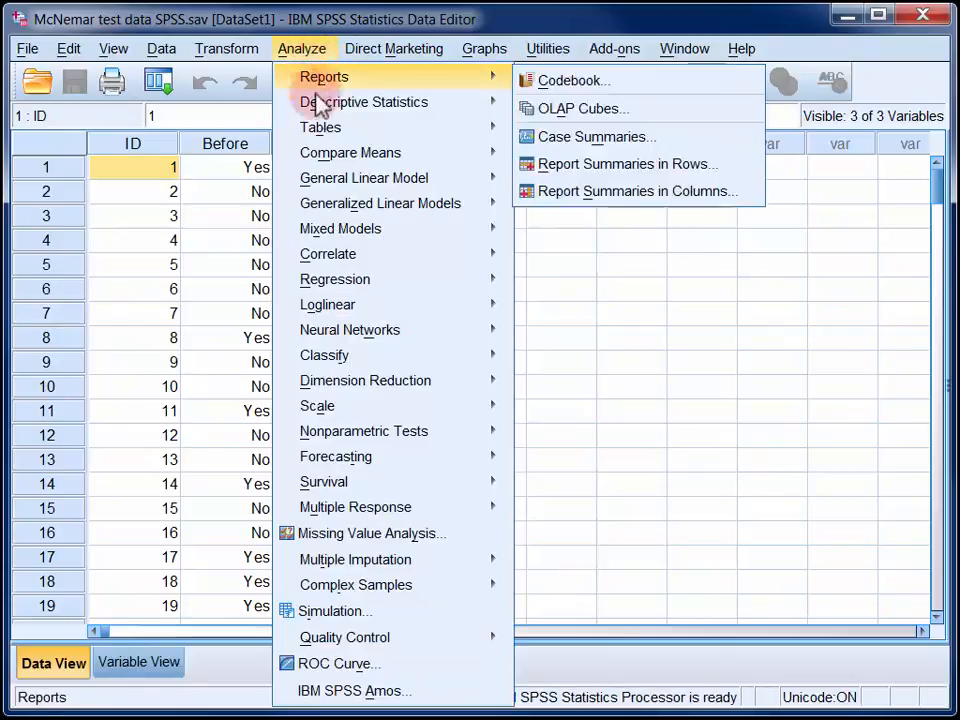
{"action": "mouse_move", "coordinate": [364, 431]}
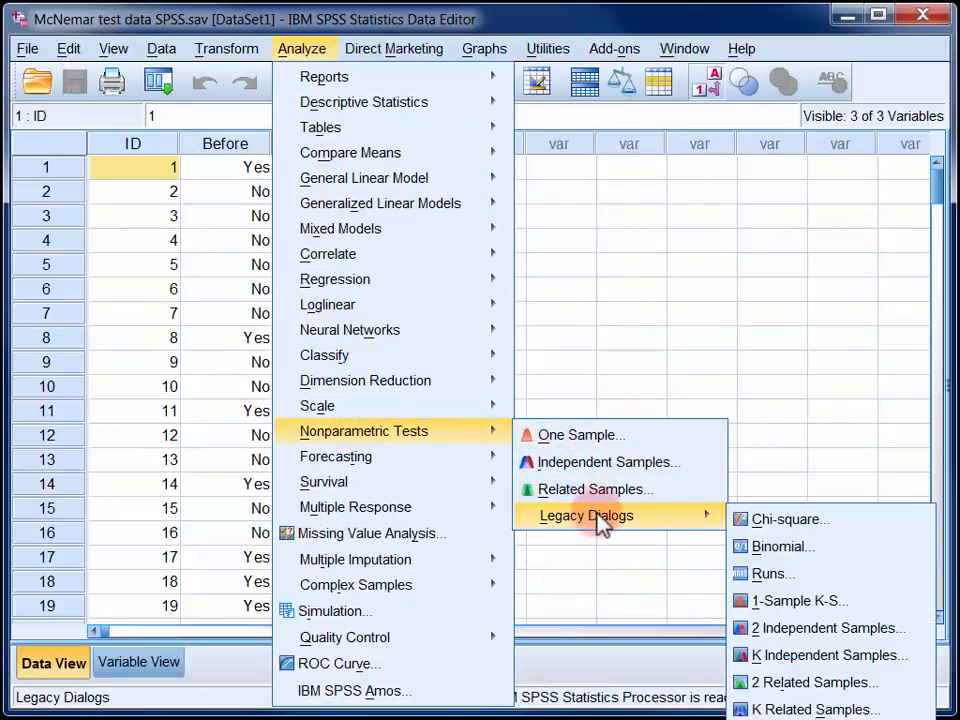
{"action": "mouse_move", "coordinate": [814, 682]}
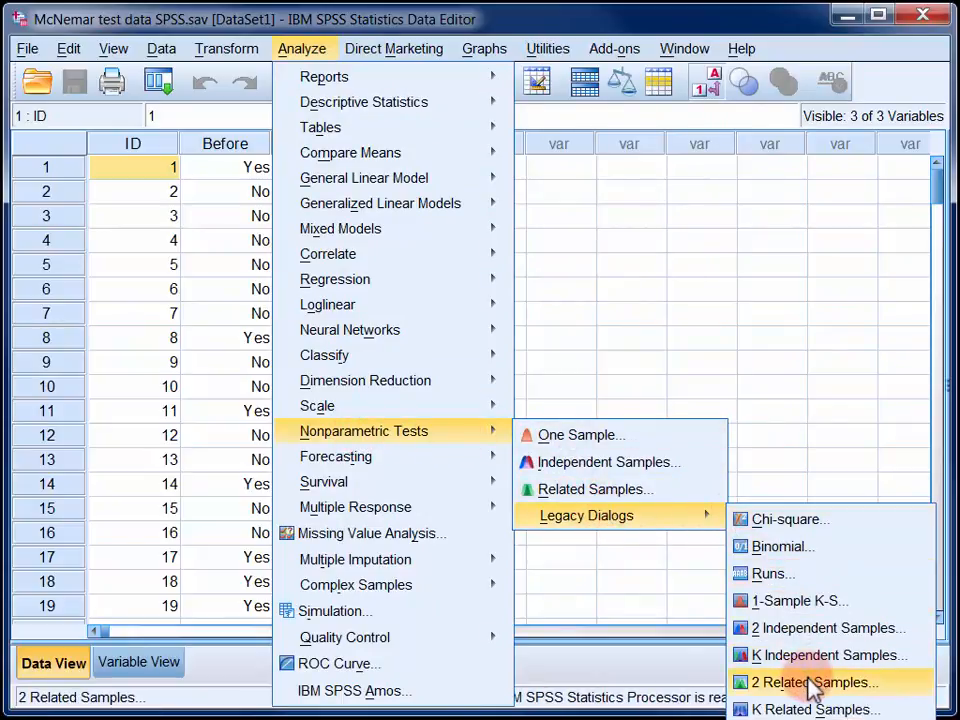
{"action": "left_click", "coordinate": [814, 682]}
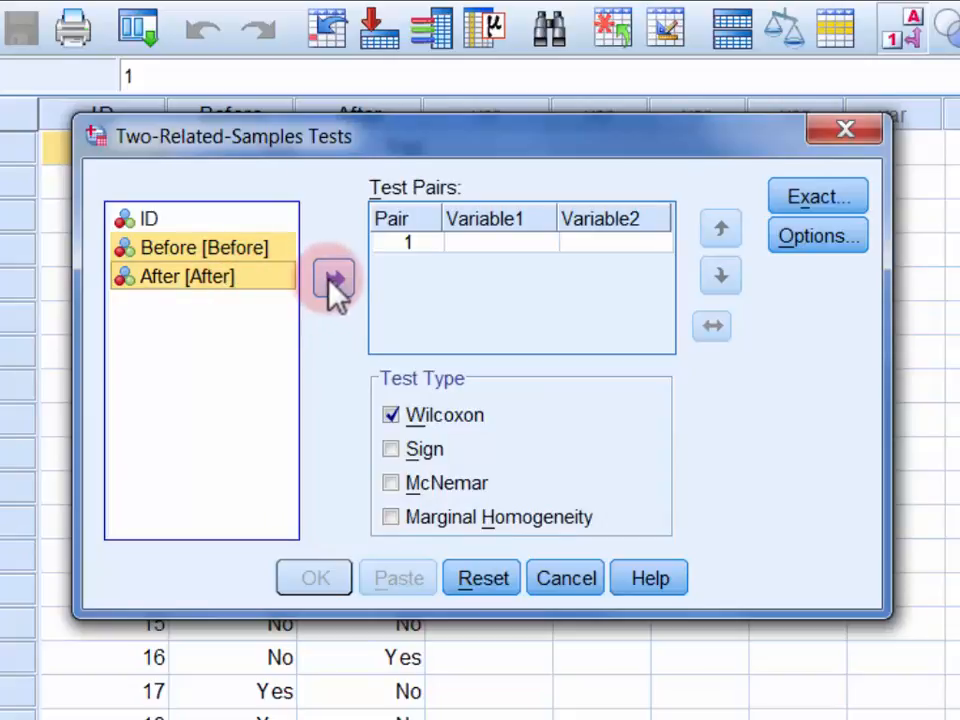
- Pair Before with After, select the McNemar test, and run it
{"action": "left_click", "coordinate": [335, 280]}
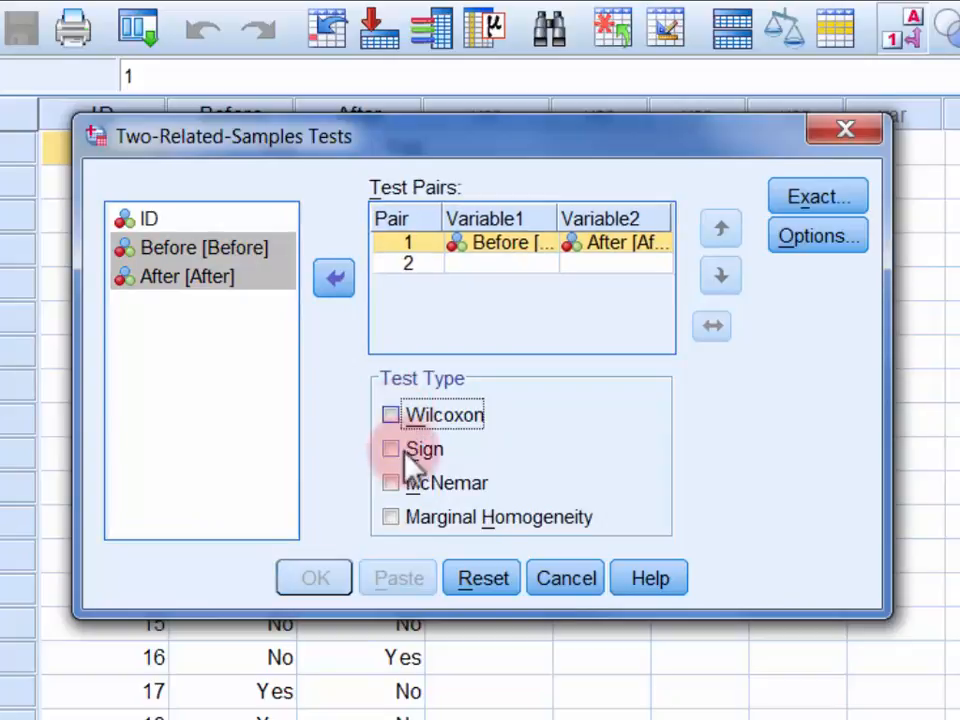
{"action": "left_click", "coordinate": [391, 483]}
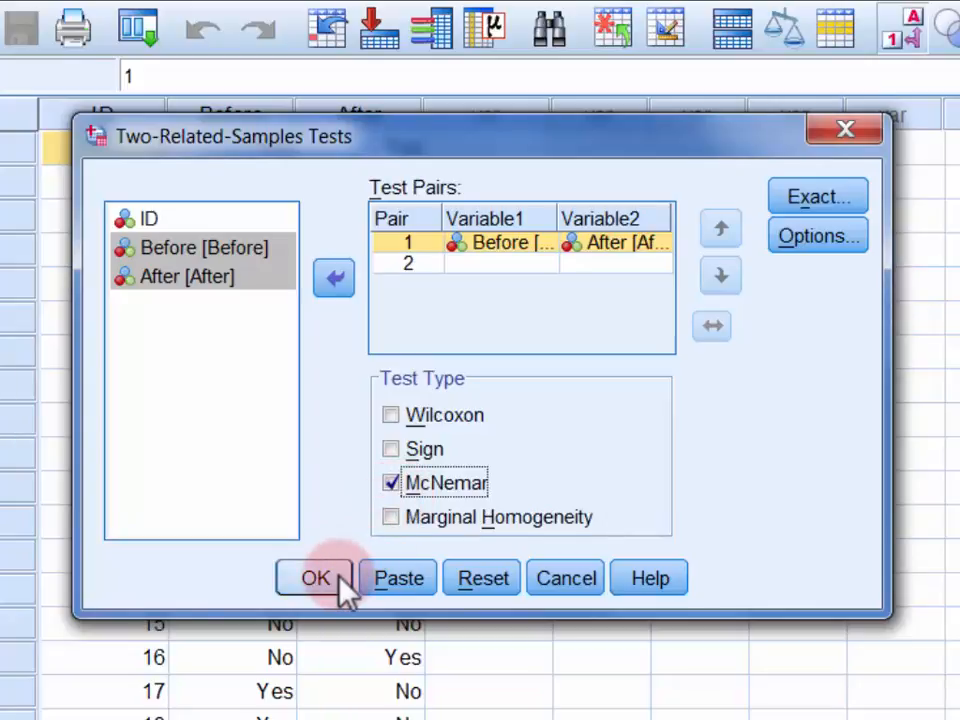
{"action": "left_click", "coordinate": [314, 578]}
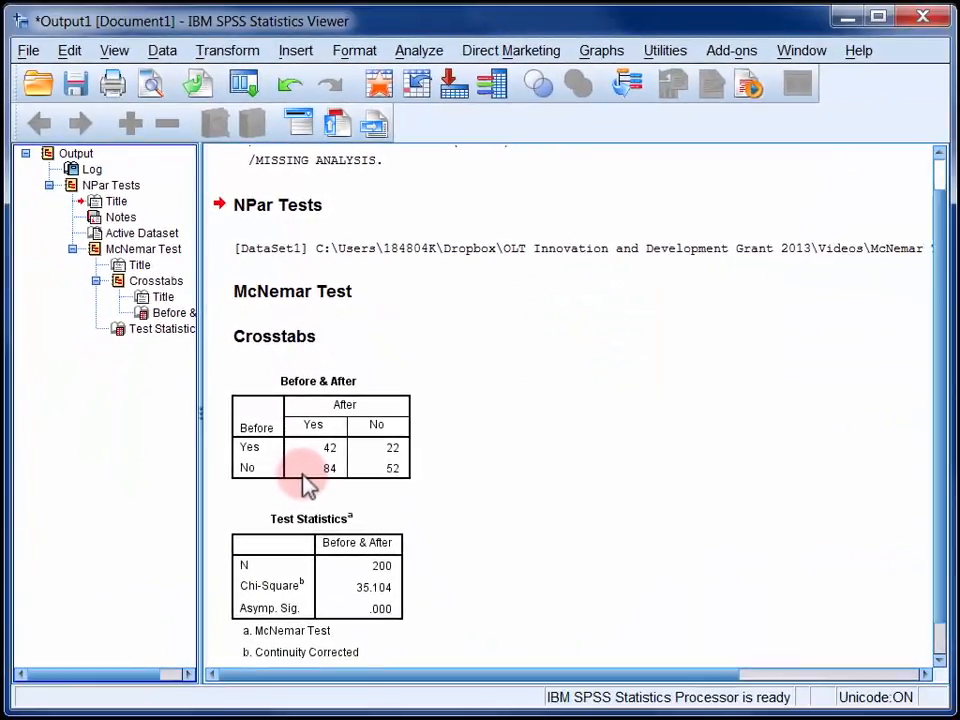